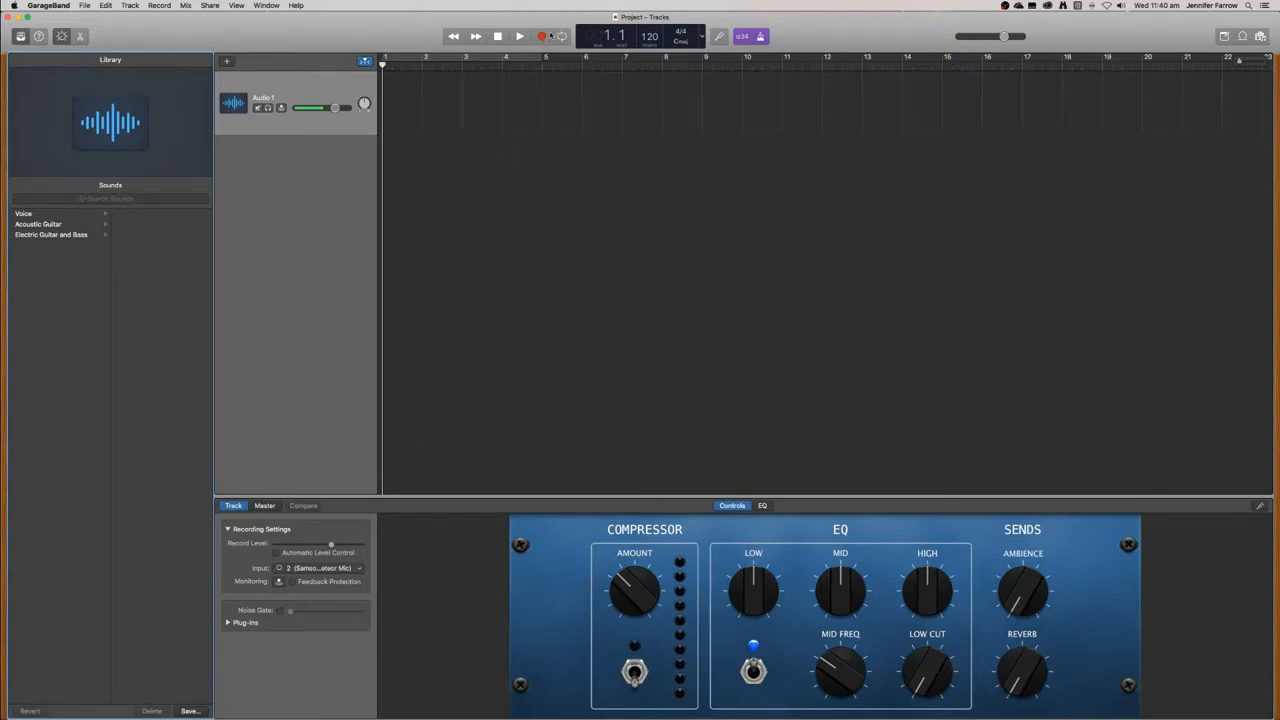
pyautogui.moveTo(542, 36)
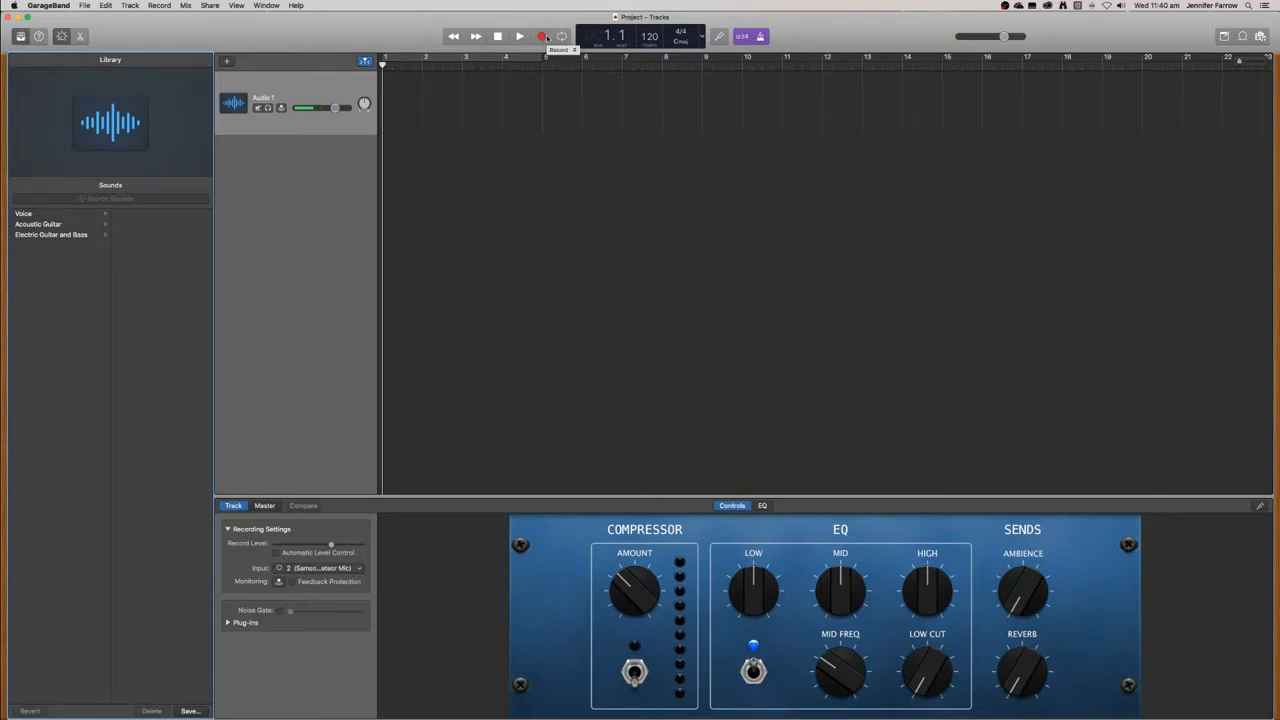
# Record a first spoken intro take on the empty audio track and stop.
pyautogui.click(518, 36)
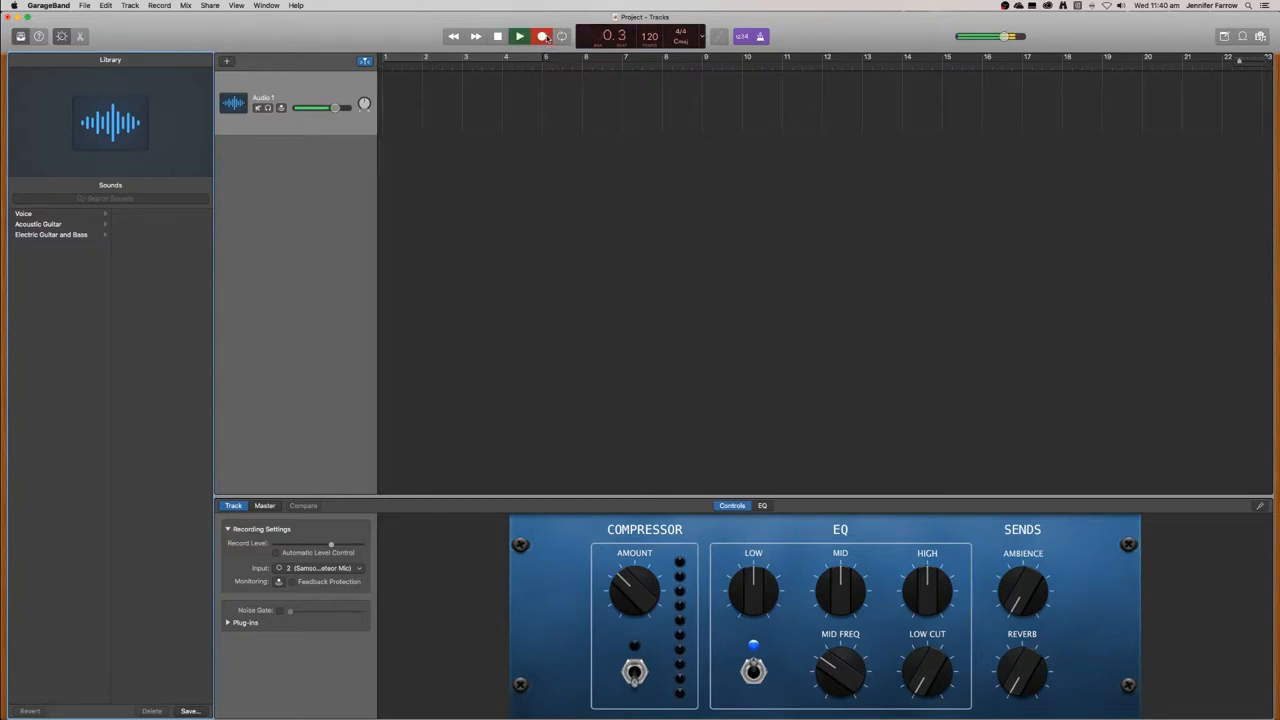
pyautogui.click(540, 36)
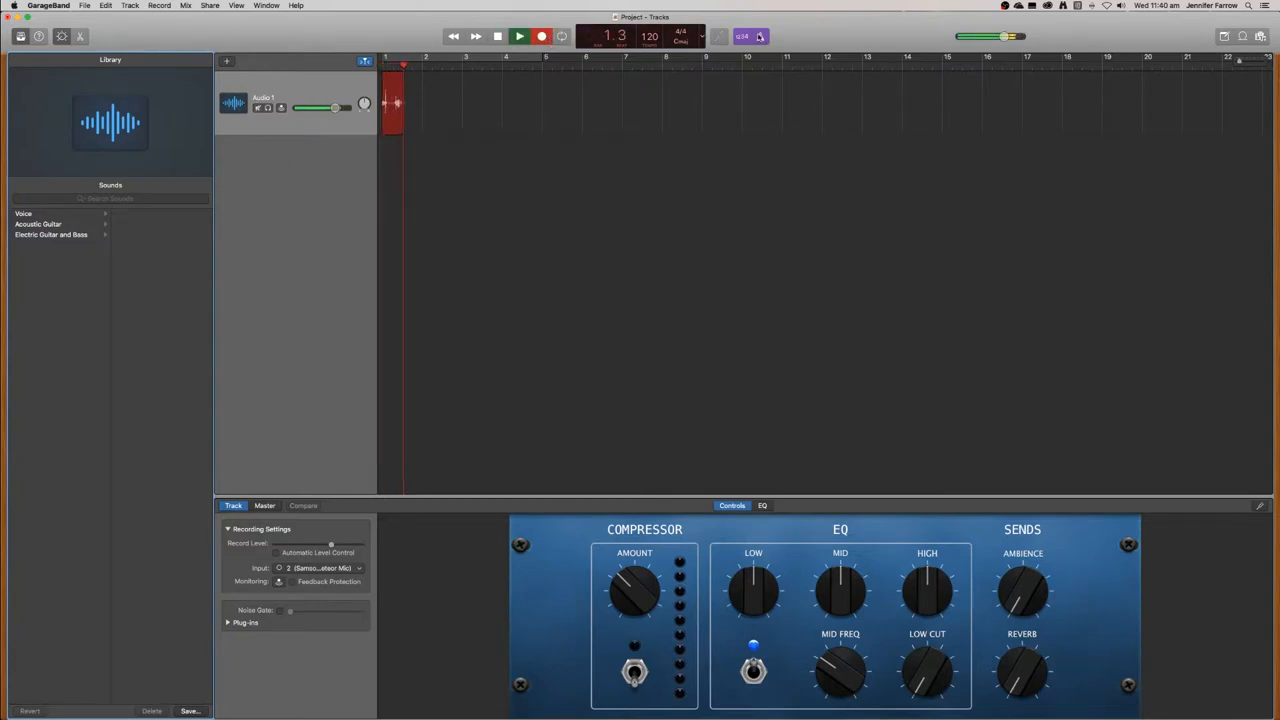
pyautogui.click(540, 36)
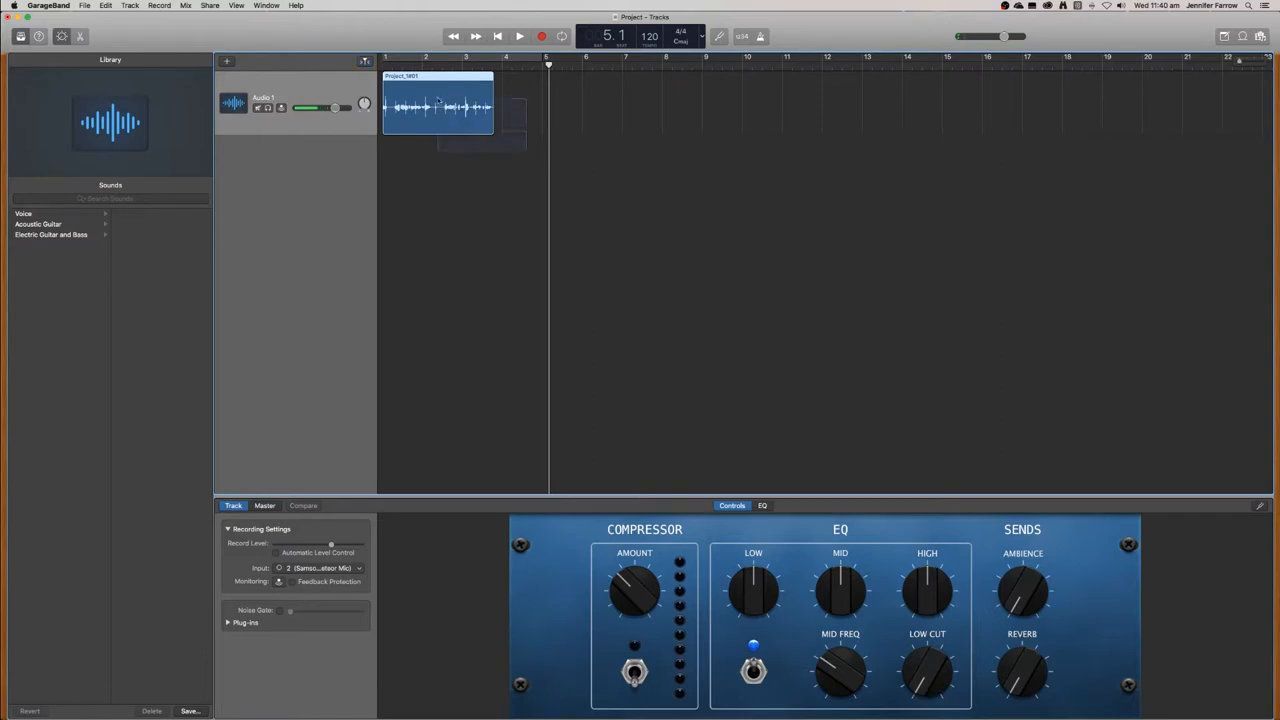
# Remove the first recorded intro take from the audio track.
pyautogui.press('Delete')
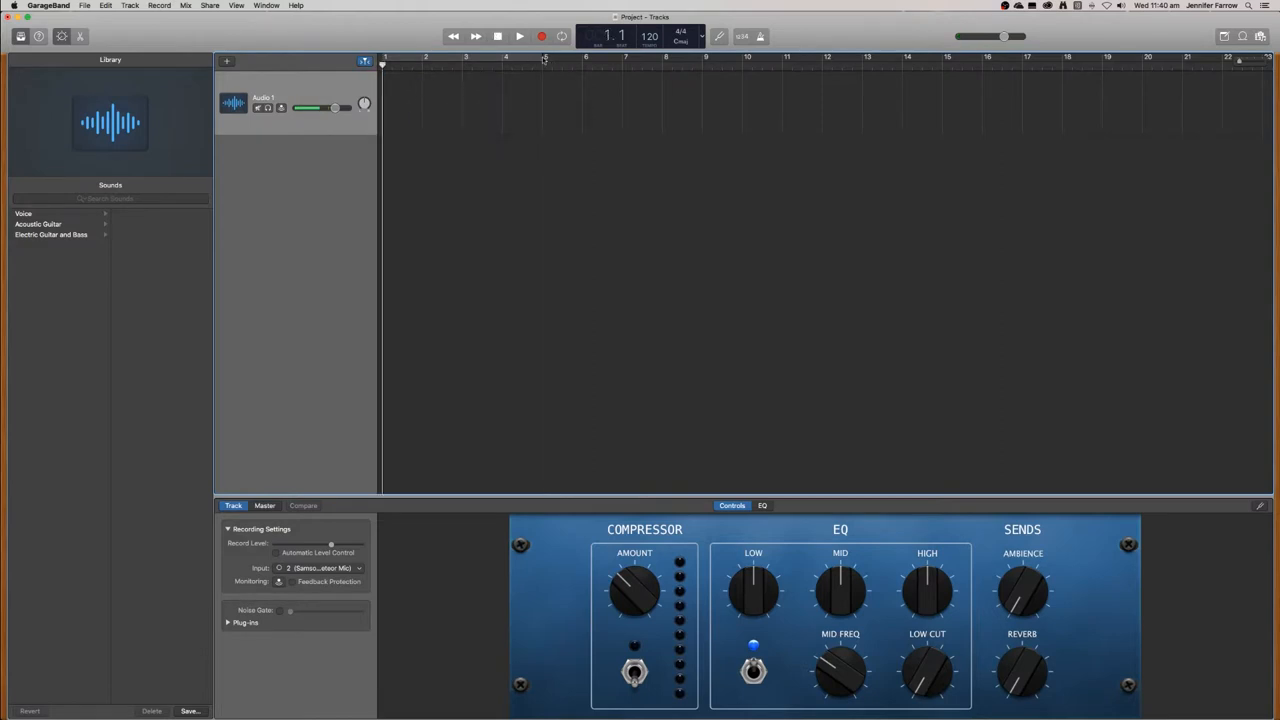
# Record a second spoken intro take on the track, then stop recording.
pyautogui.click(540, 36)
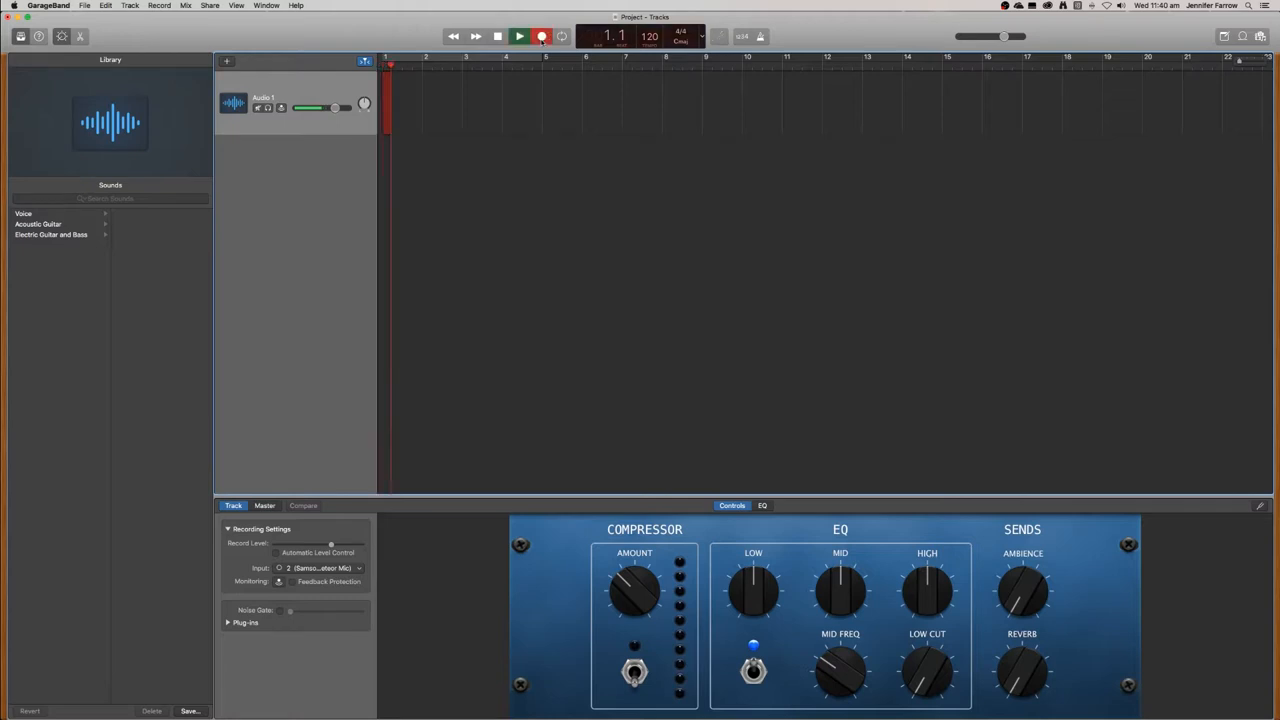
pyautogui.click(540, 36)
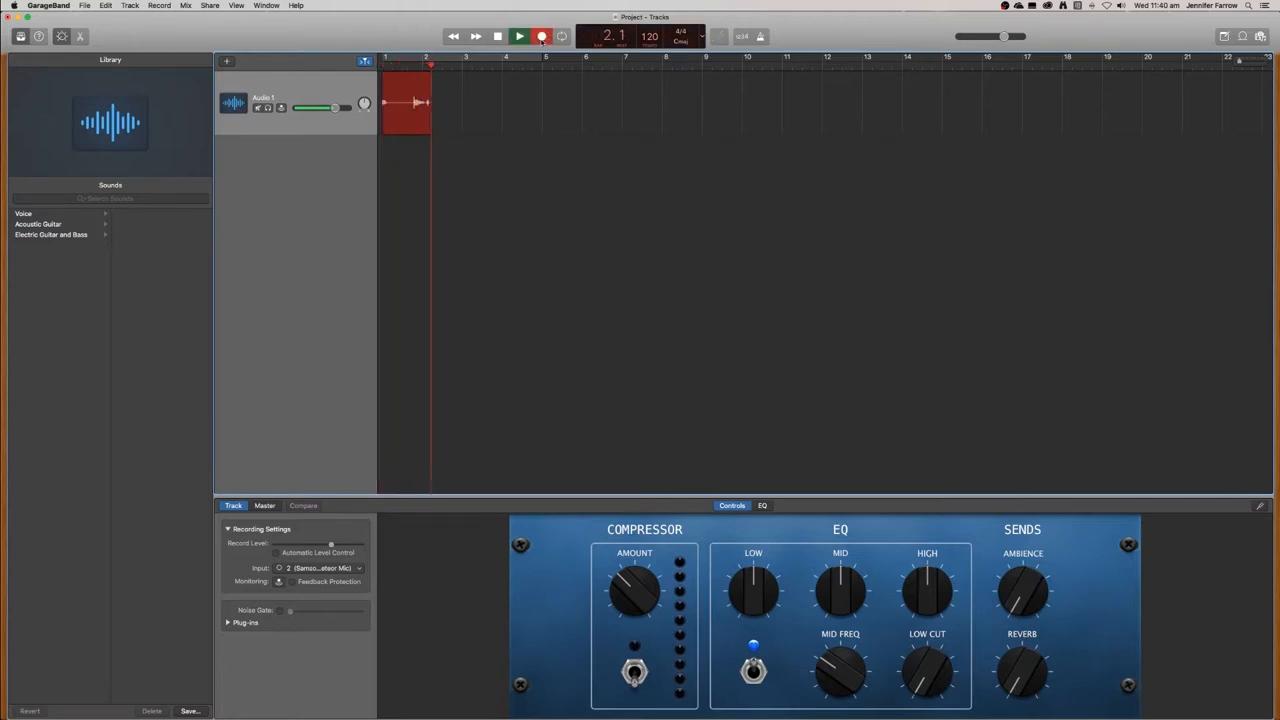
pyautogui.click(540, 36)
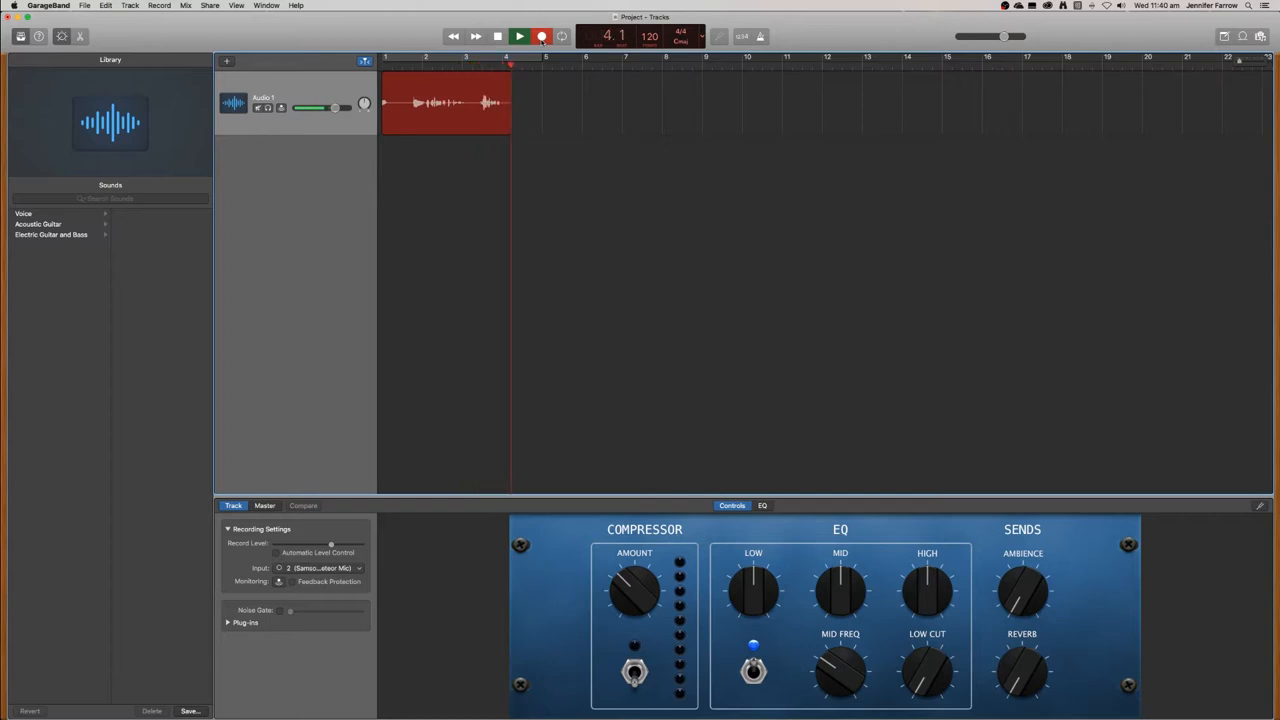
pyautogui.click(518, 36)
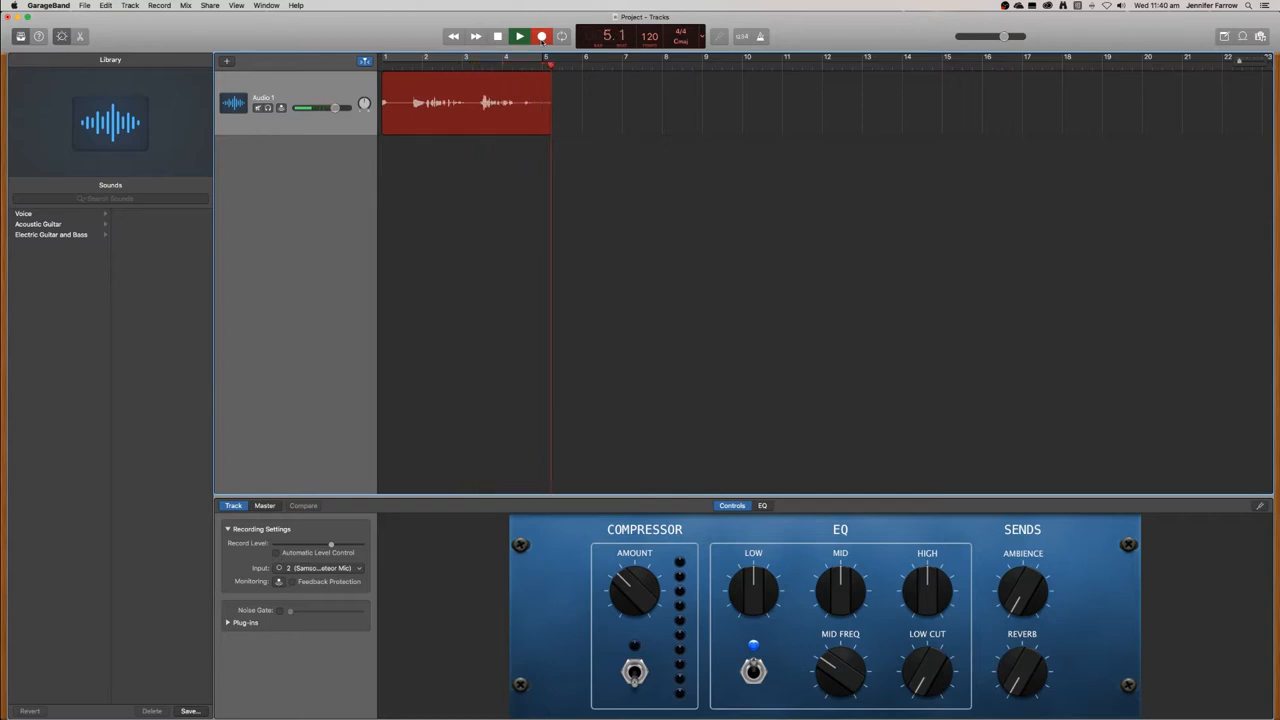
pyautogui.click(520, 36)
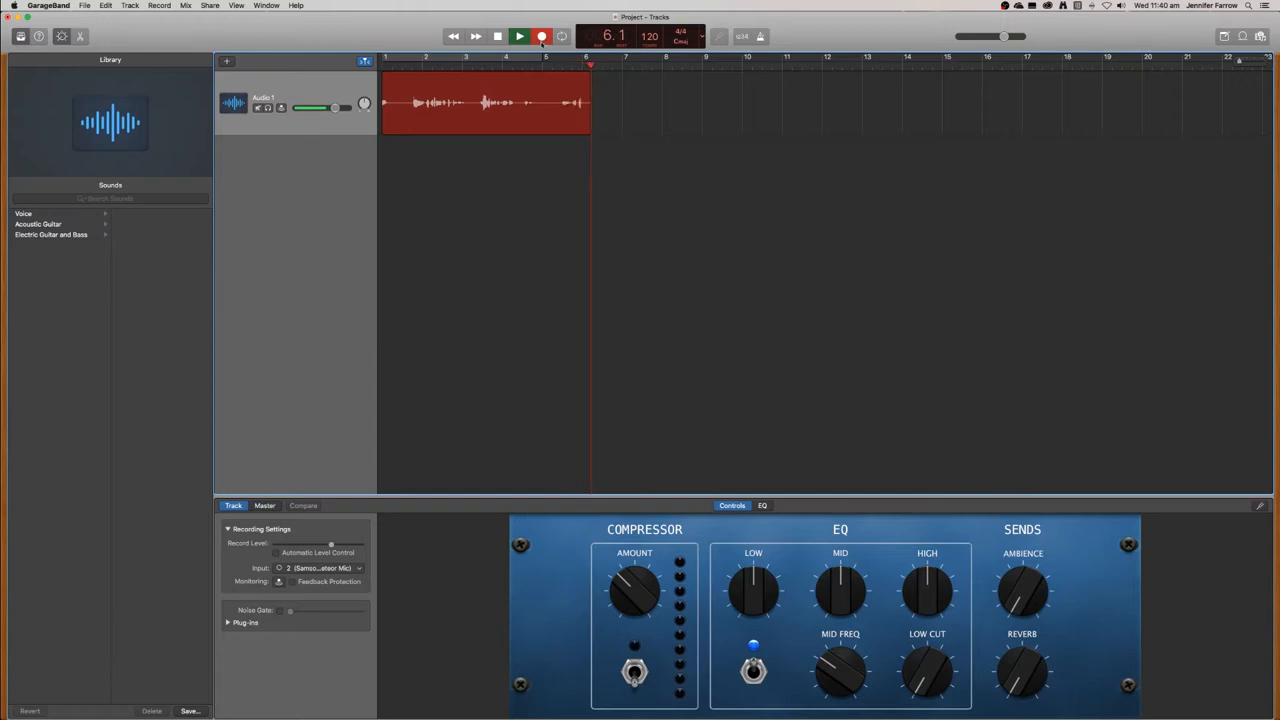
pyautogui.click(540, 36)
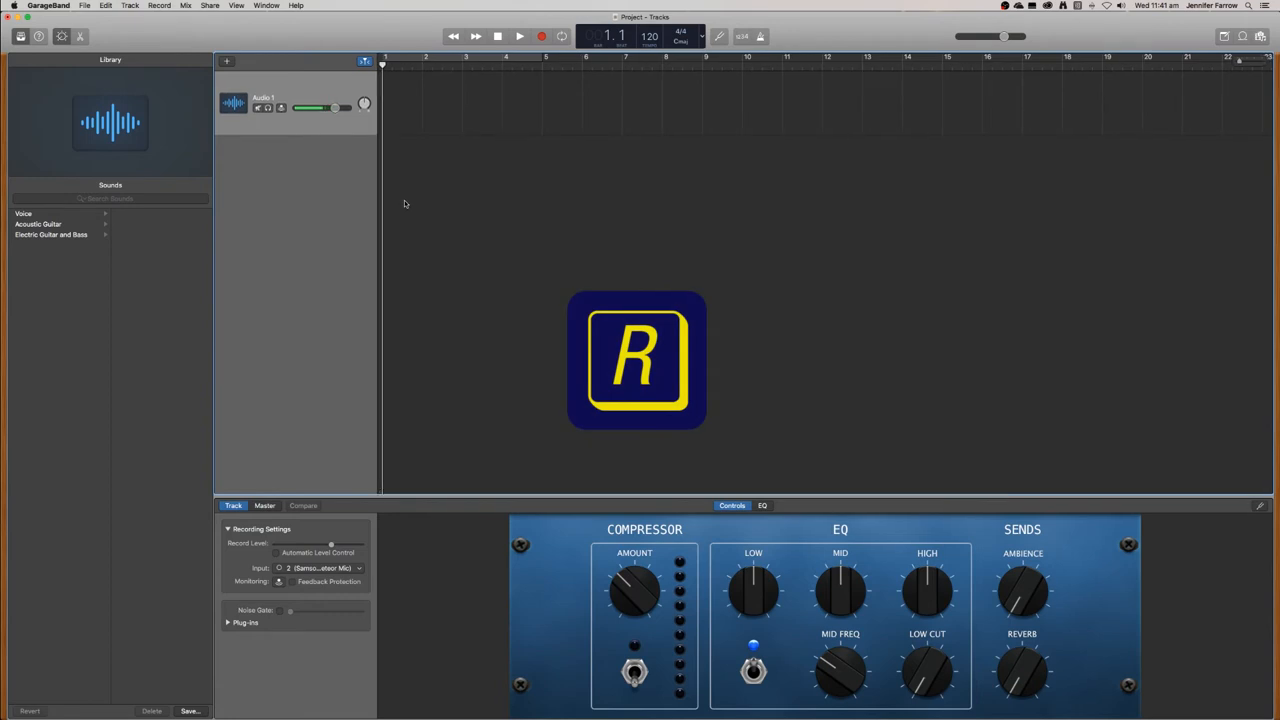
# Record the final spoken podcast intro as a finished audio region and stop.
pyautogui.click(520, 36)
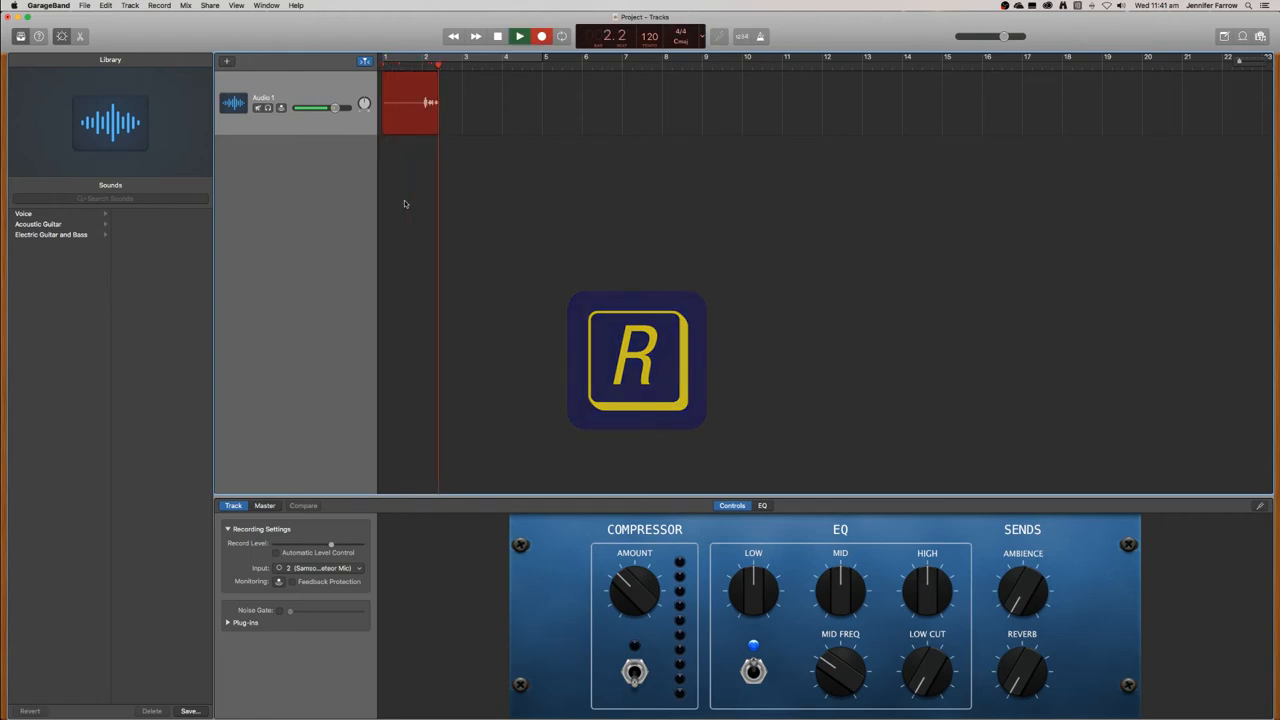
pyautogui.click(540, 36)
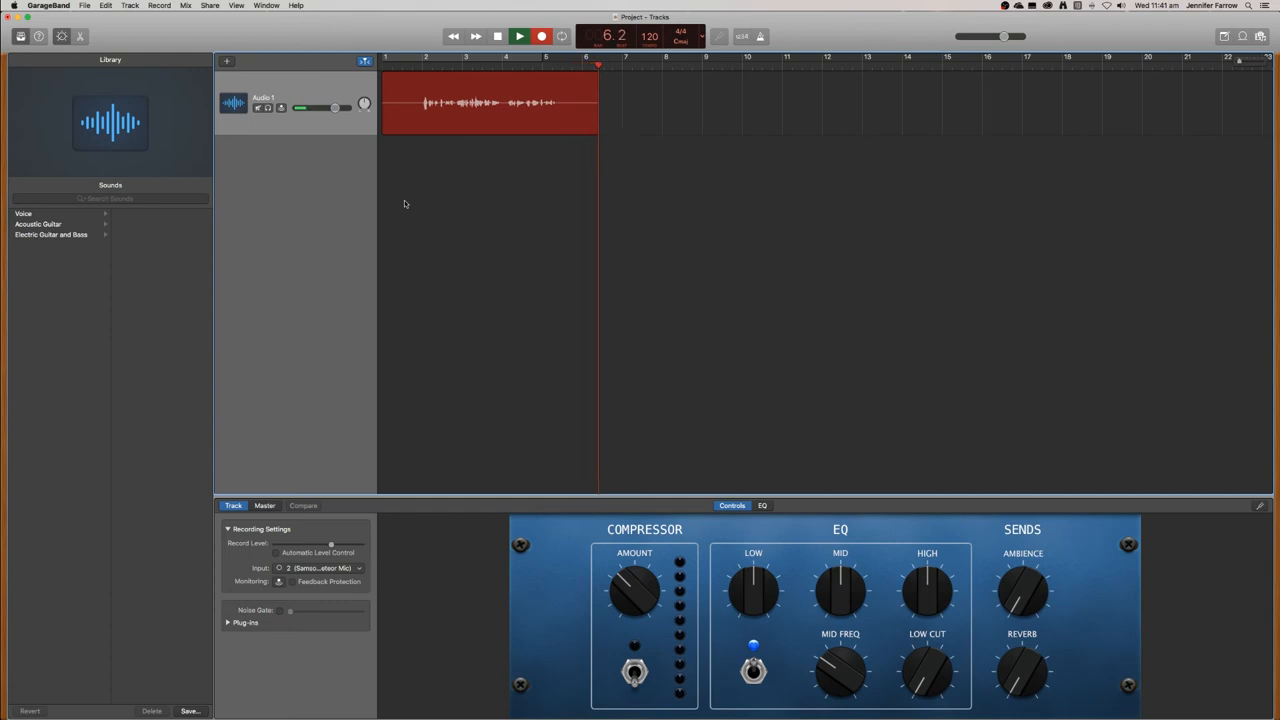
pyautogui.click(518, 36)
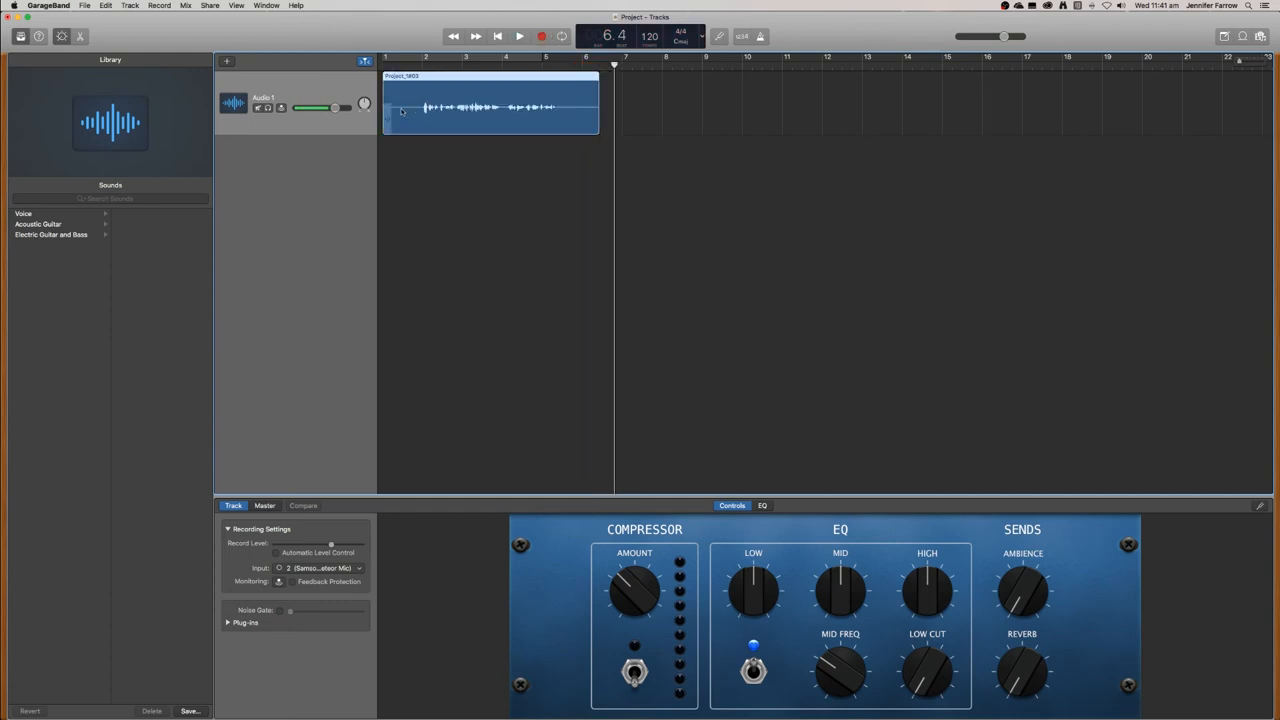